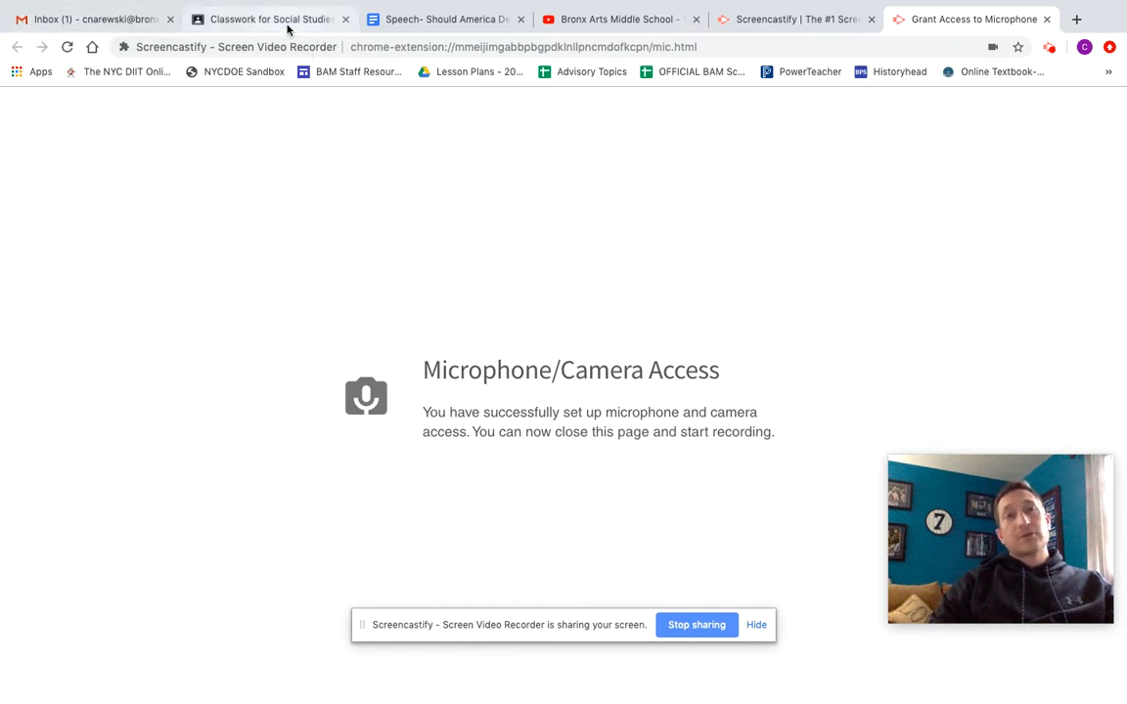
Open the 'S.S. Work Tuesday March 24th' draft assignment from the Classwork for Social Studies tab.
click(269, 18)
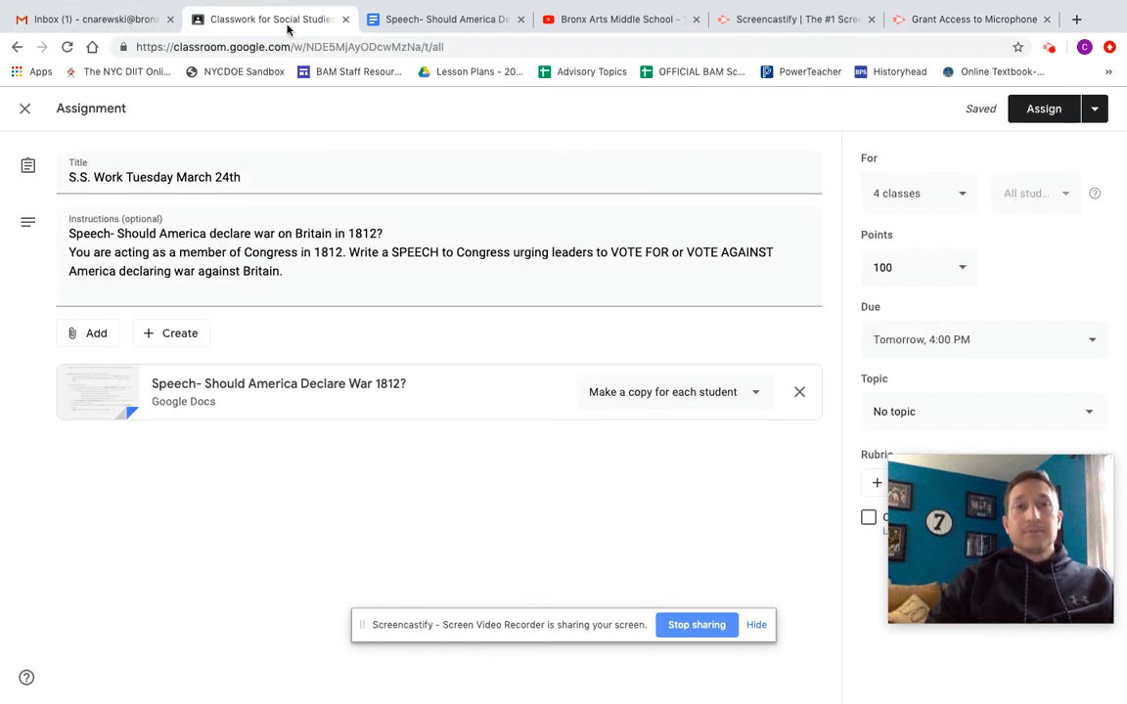
click(225, 177)
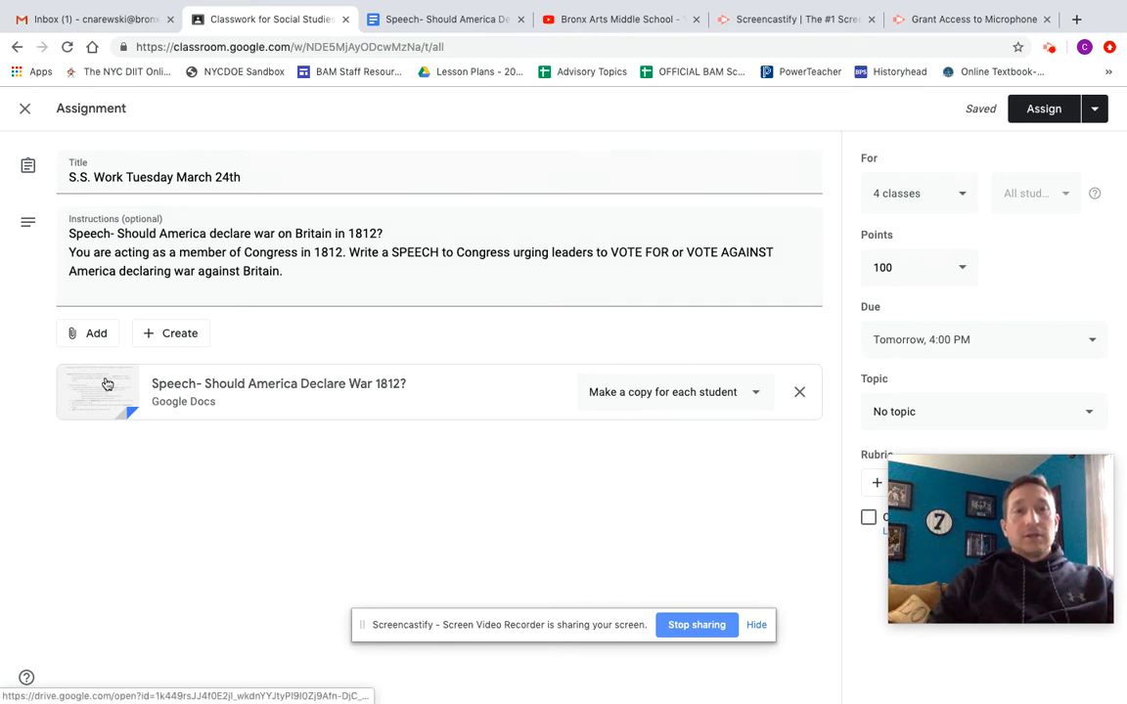
Open the attached 'Speech- Should America Declare War 1812?' Google Doc from the assignment.
click(98, 392)
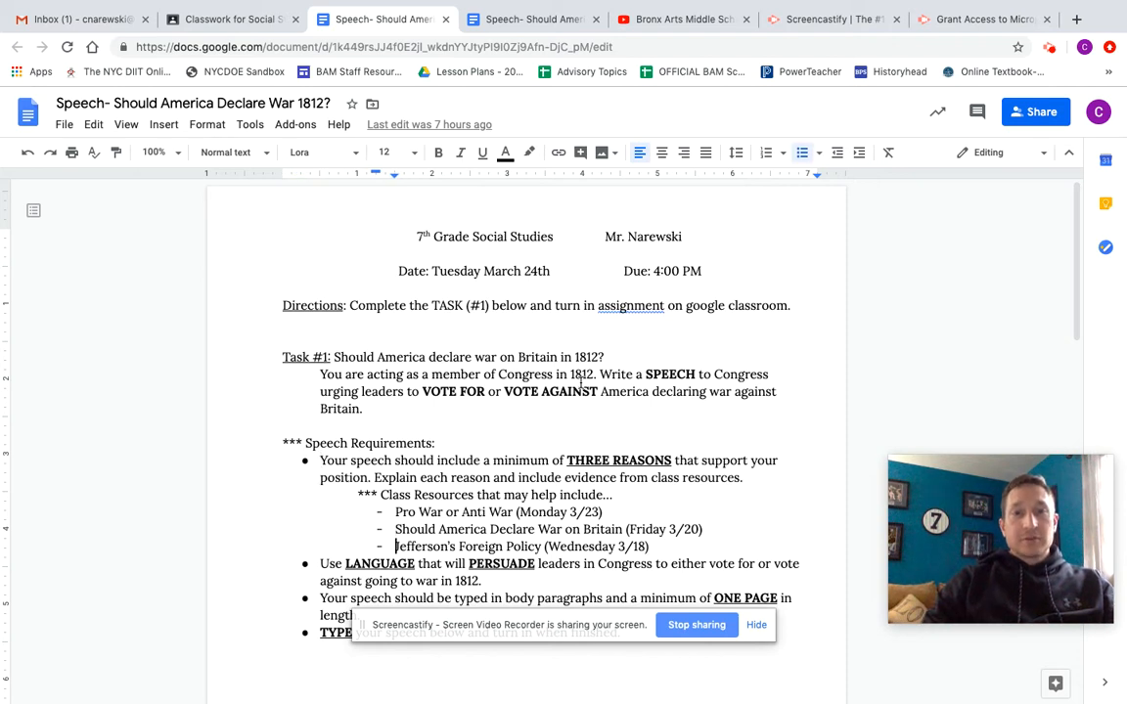
Scroll past the speech requirements and place the cursor below 'TYPE your speech below'.
scroll(down, 3)
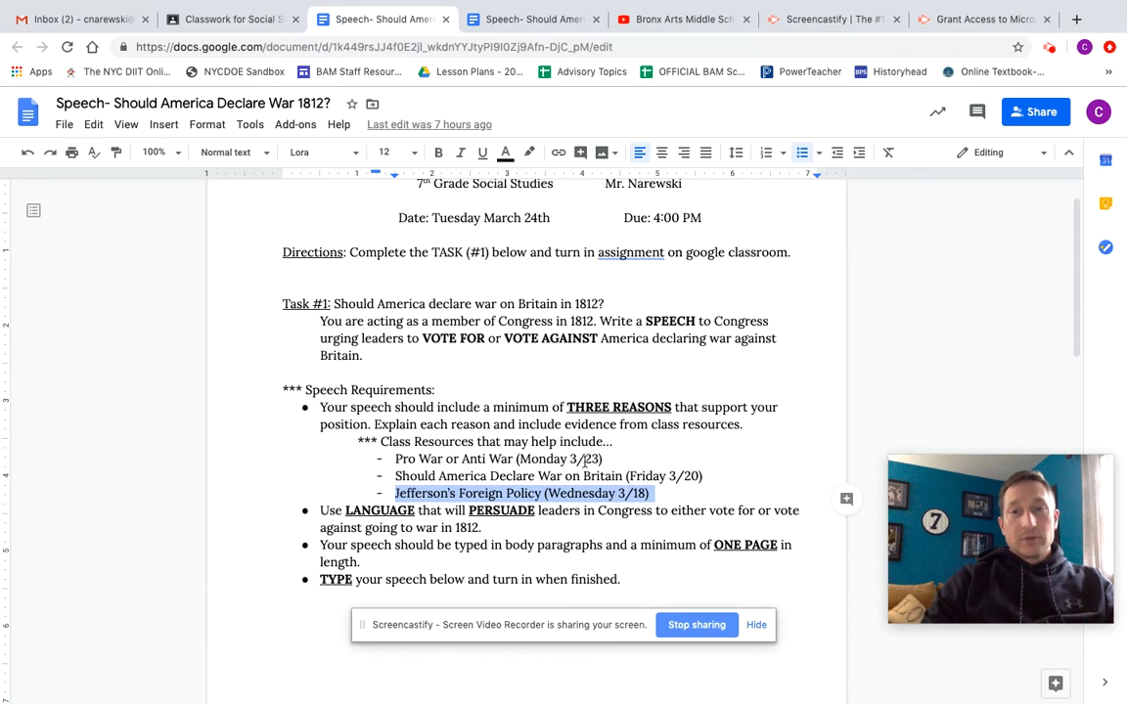
click(602, 366)
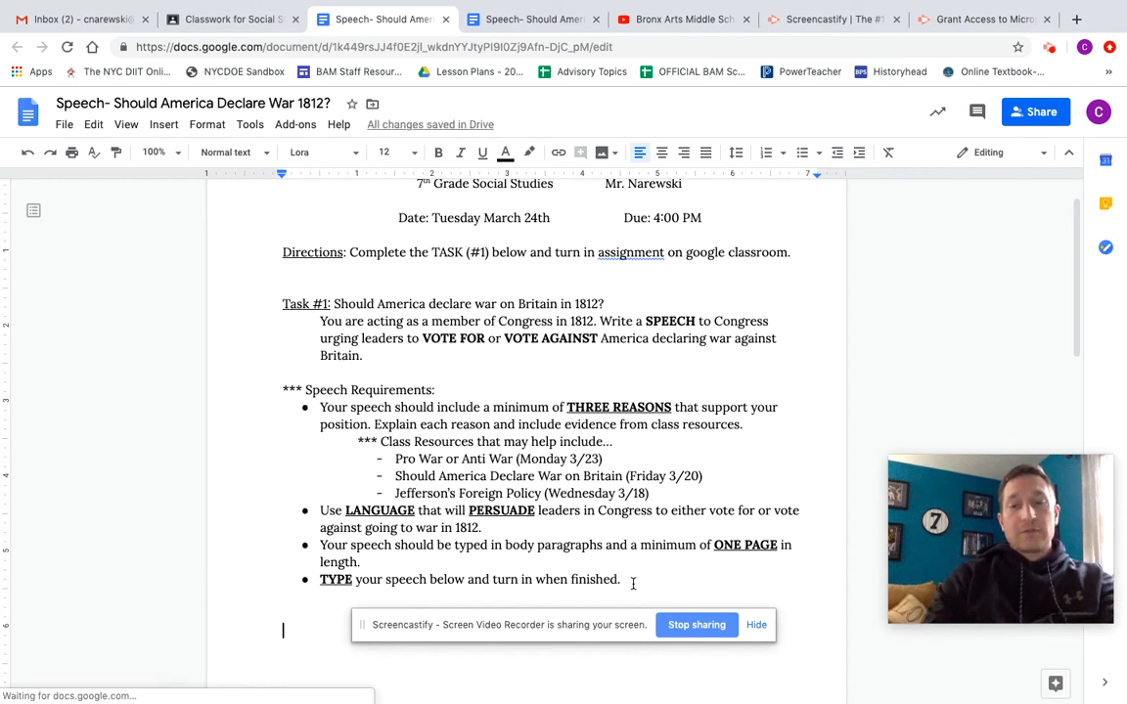
Type and delete a sample greeting to Congress, then go to Screencastify's microphone access page.
text(Congressmen)
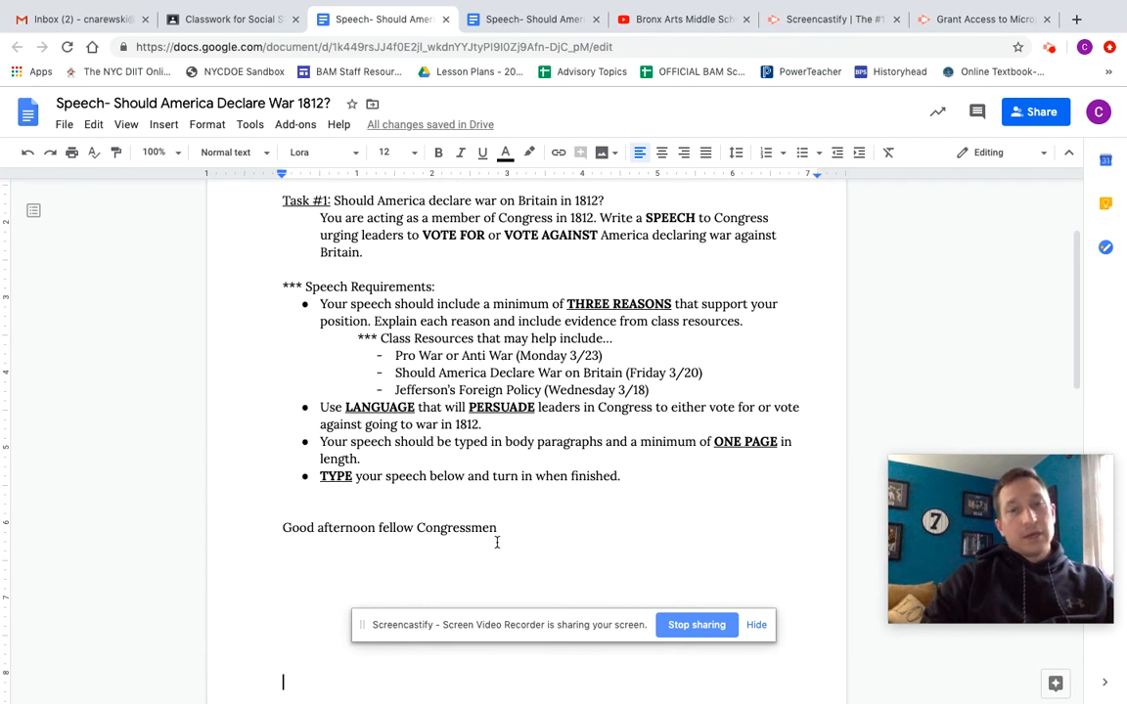
text(.)
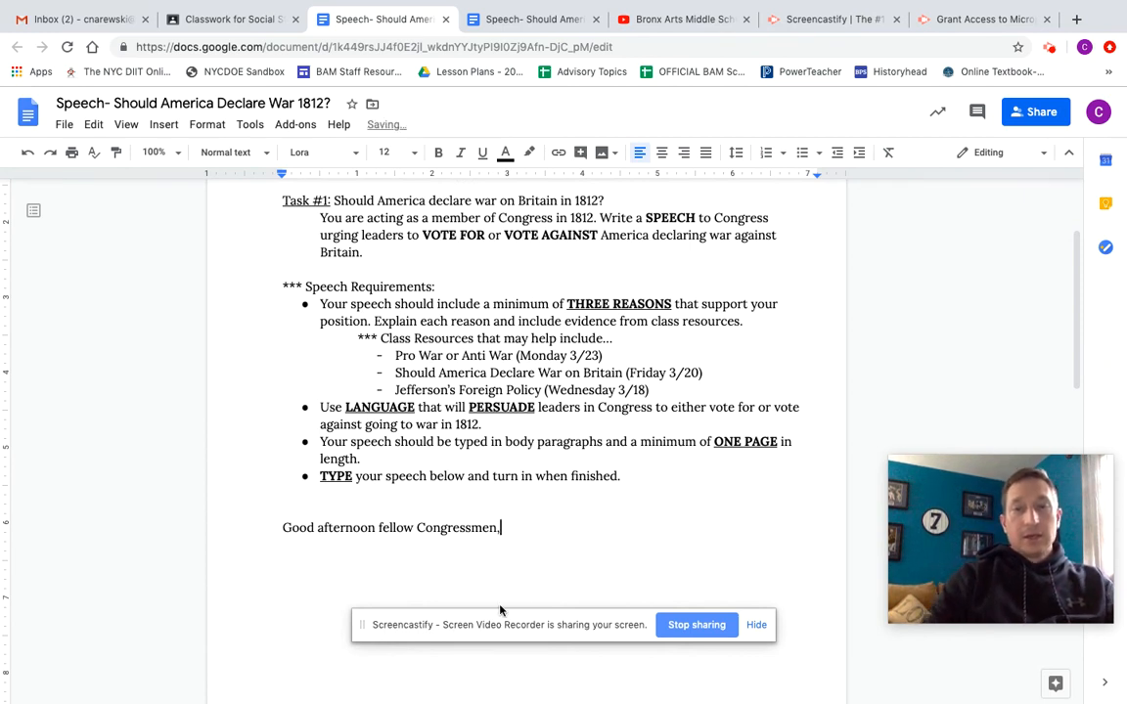
text(,)
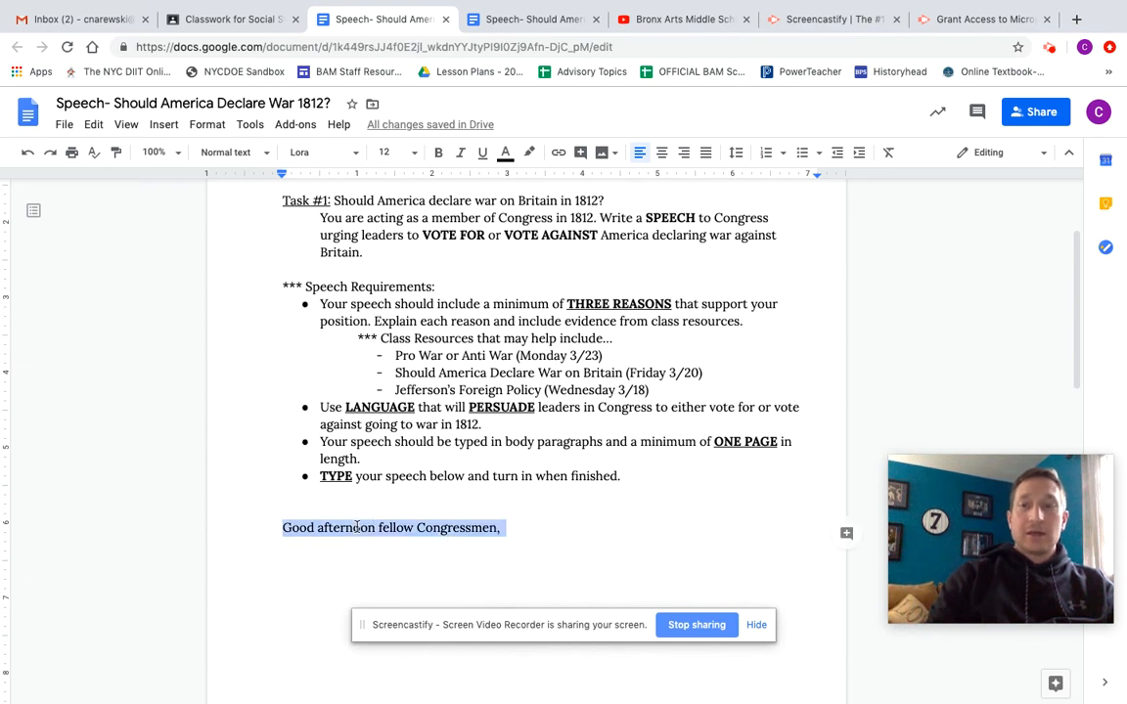
key(Delete)
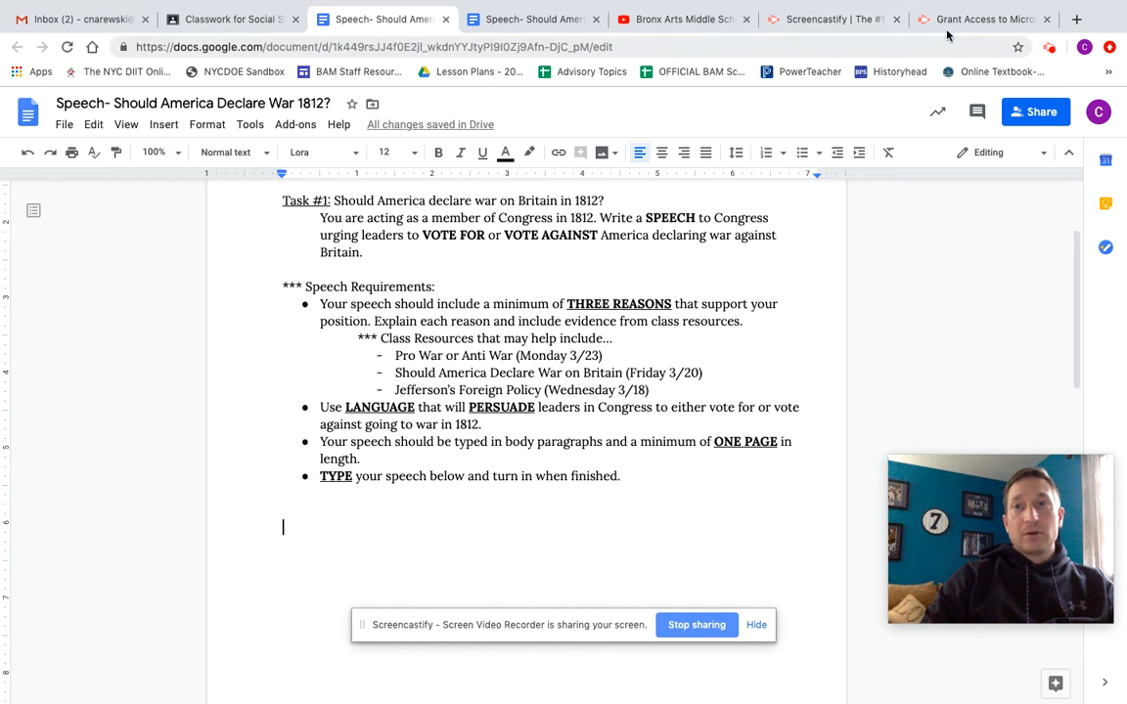
click(831, 18)
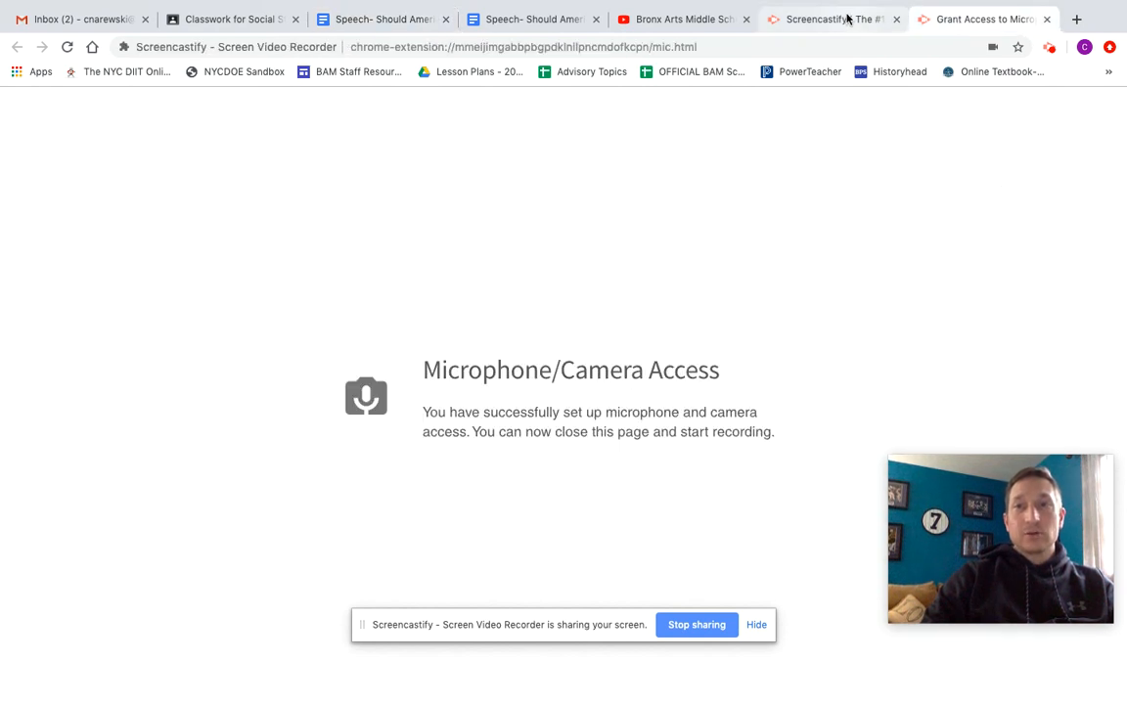